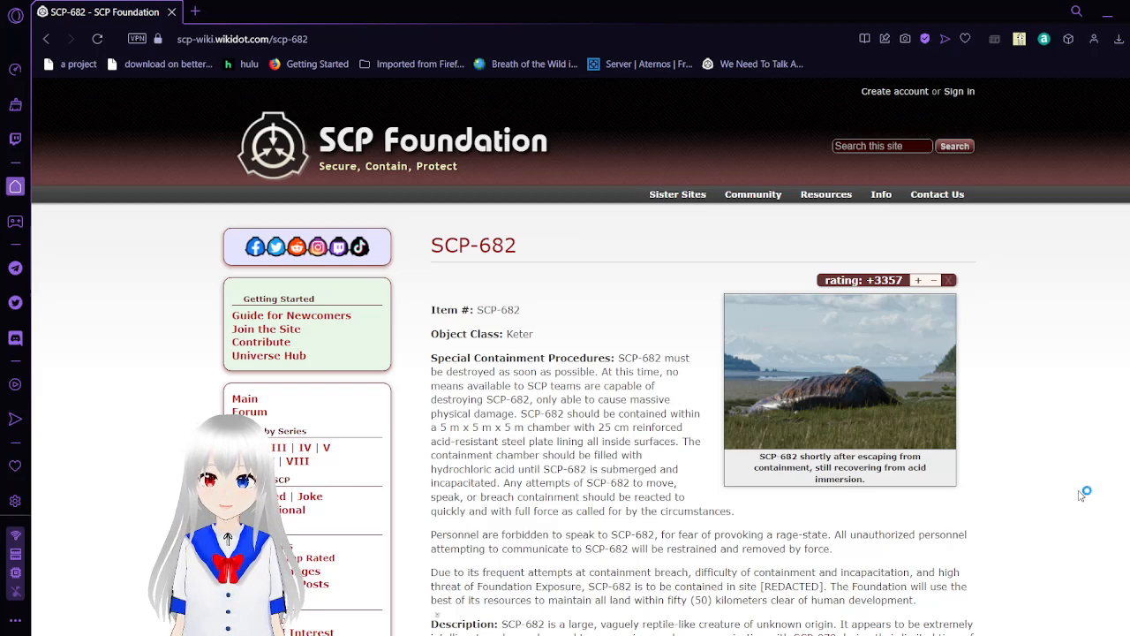
Scroll past the containment procedures to read SCP-682's description and breach-tracking paragraphs
scroll(down, 3)
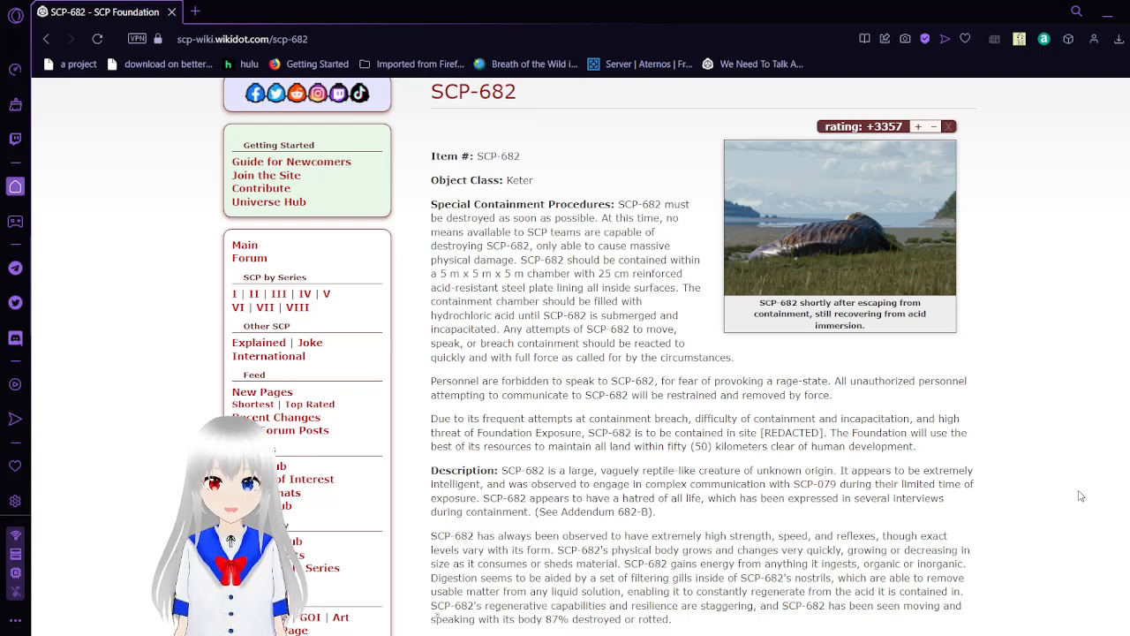
scroll(down, 3)
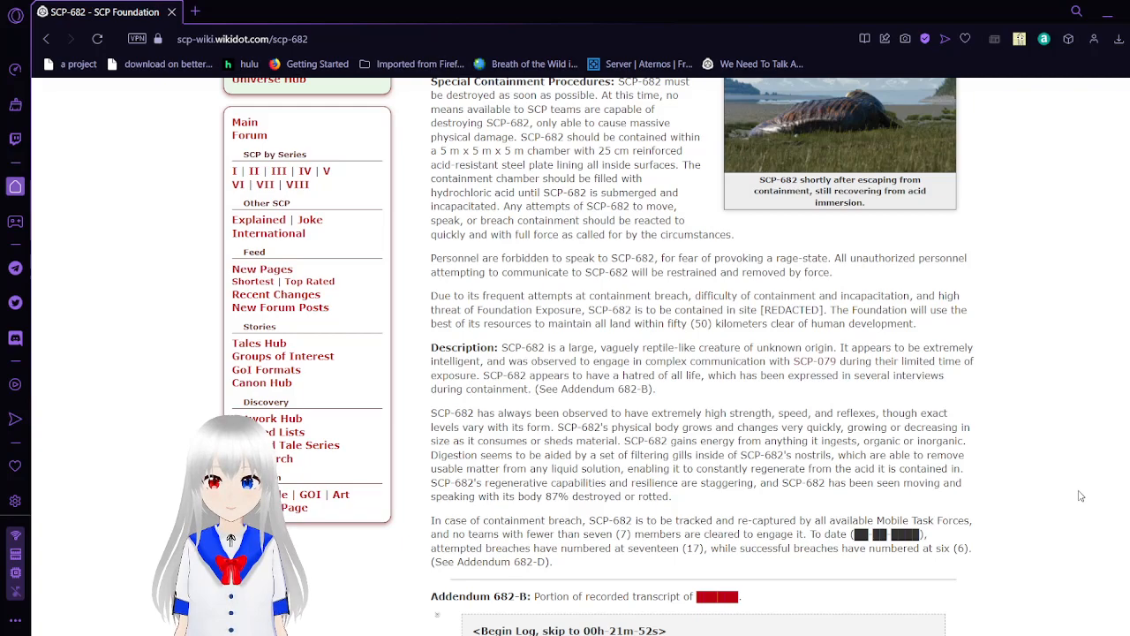
Scroll down to show the whole Addendum 682-B interview log box through its end log
scroll(down, 3)
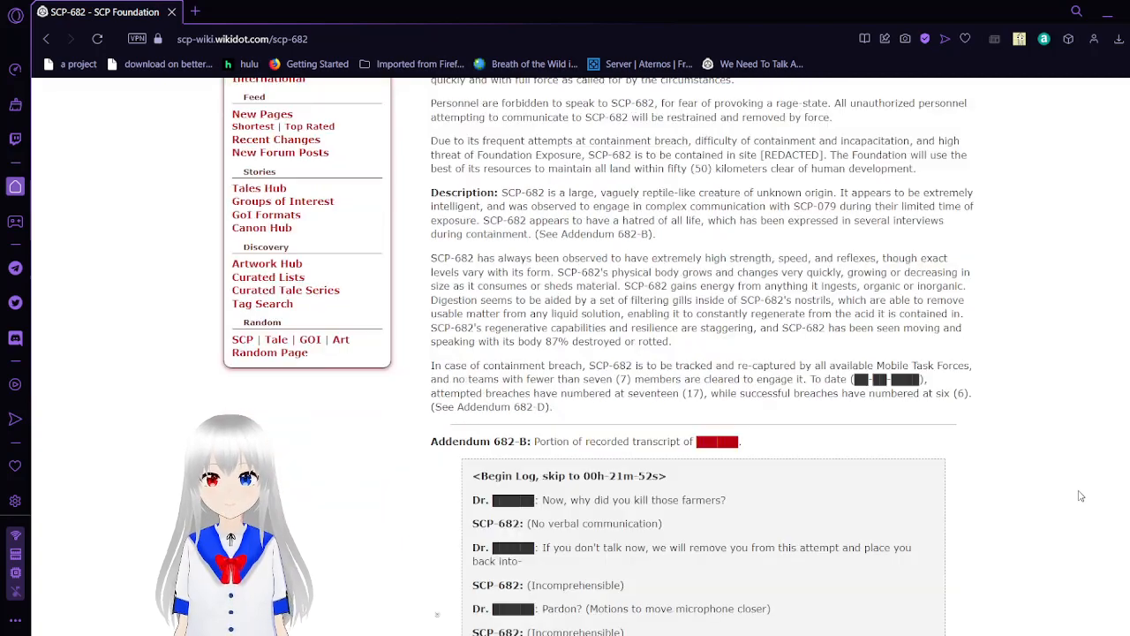
scroll(down, 3)
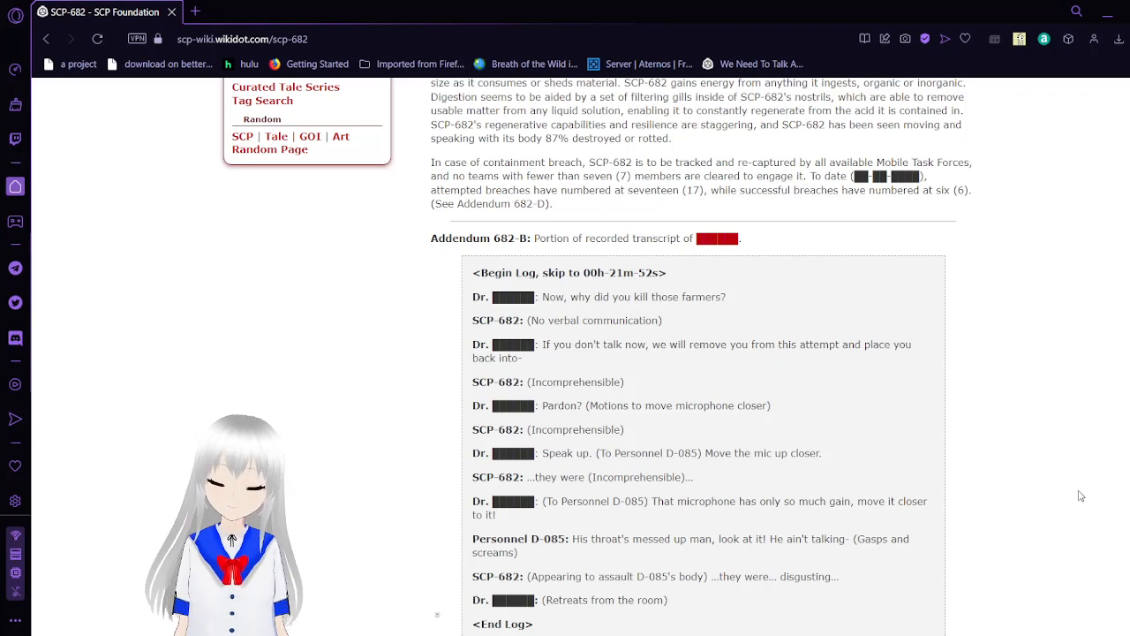
Scroll below the transcript to reveal the start of Addendum 682-D's breach list
scroll(down, 3)
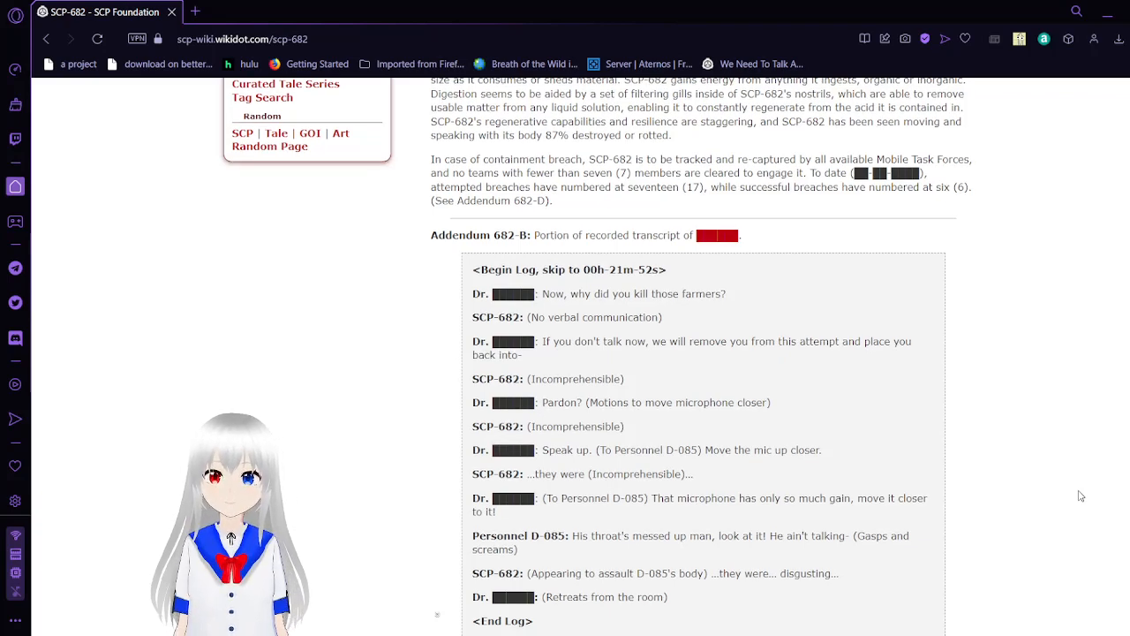
scroll(down, 3)
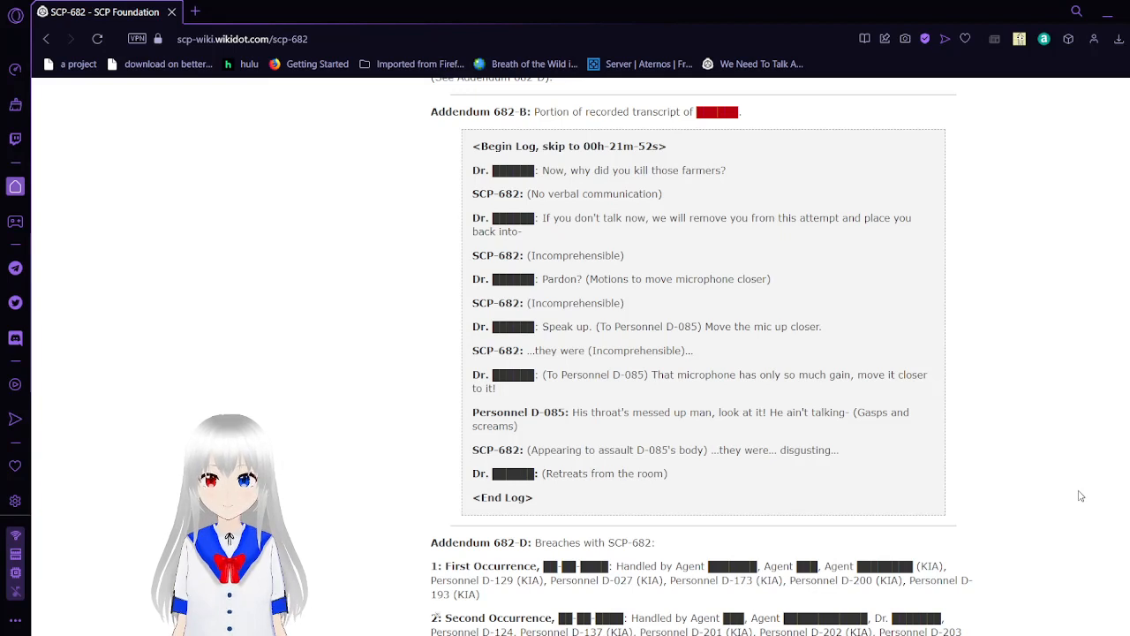
scroll(down, 3)
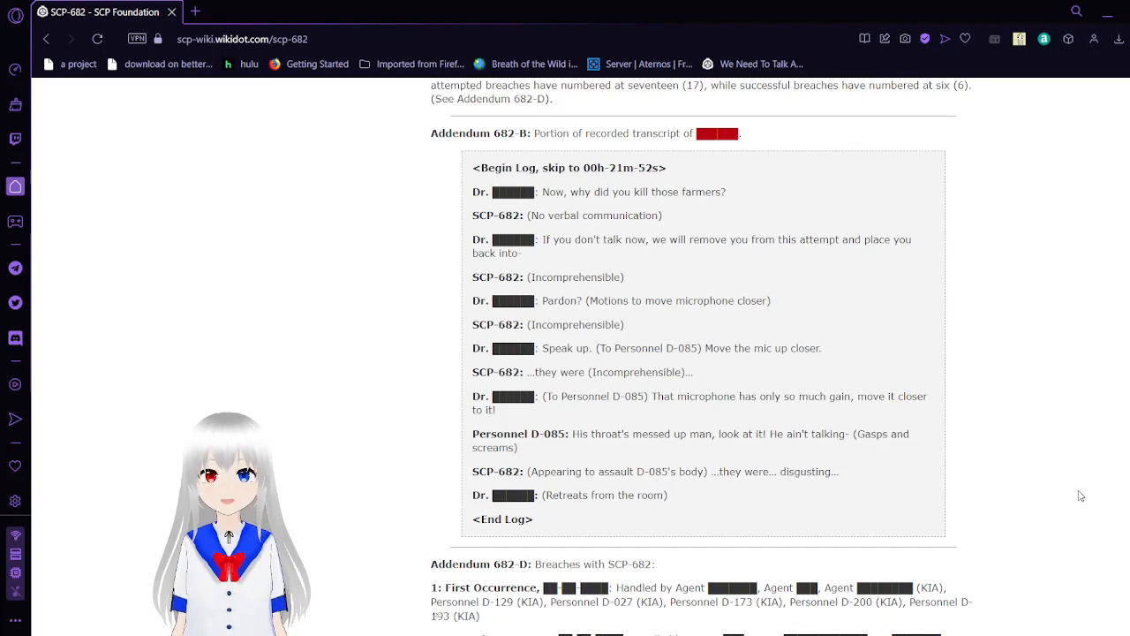
Scroll through all six 682-D breaches to Addendum 682-E's SCP-409 exposure log entries from 0400 to 1400
scroll(down, 3)
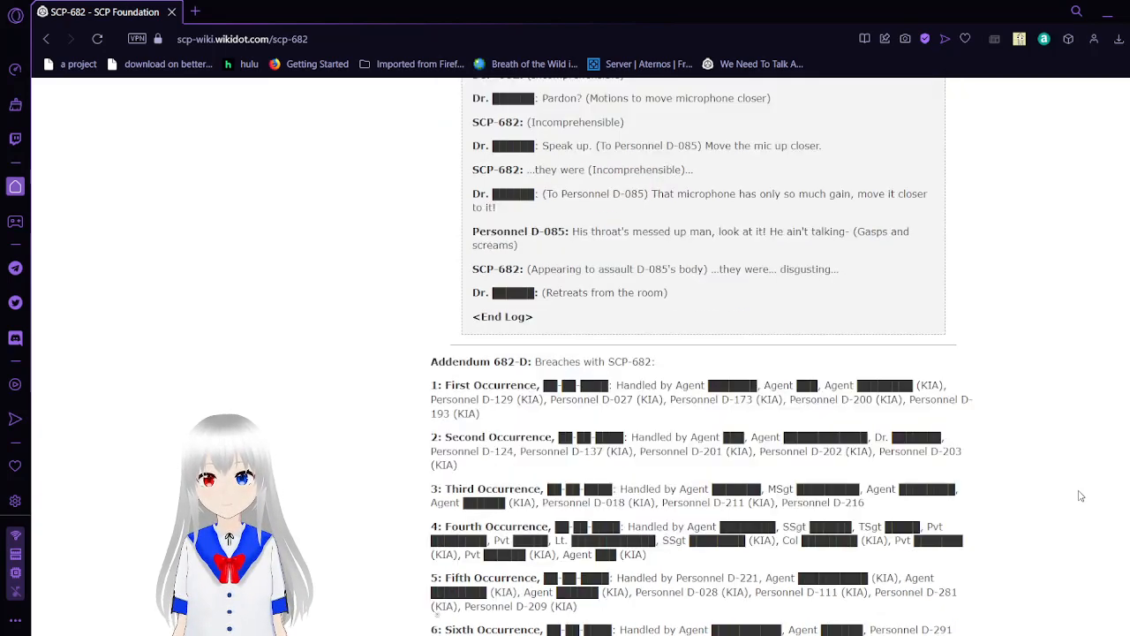
scroll(down, 3)
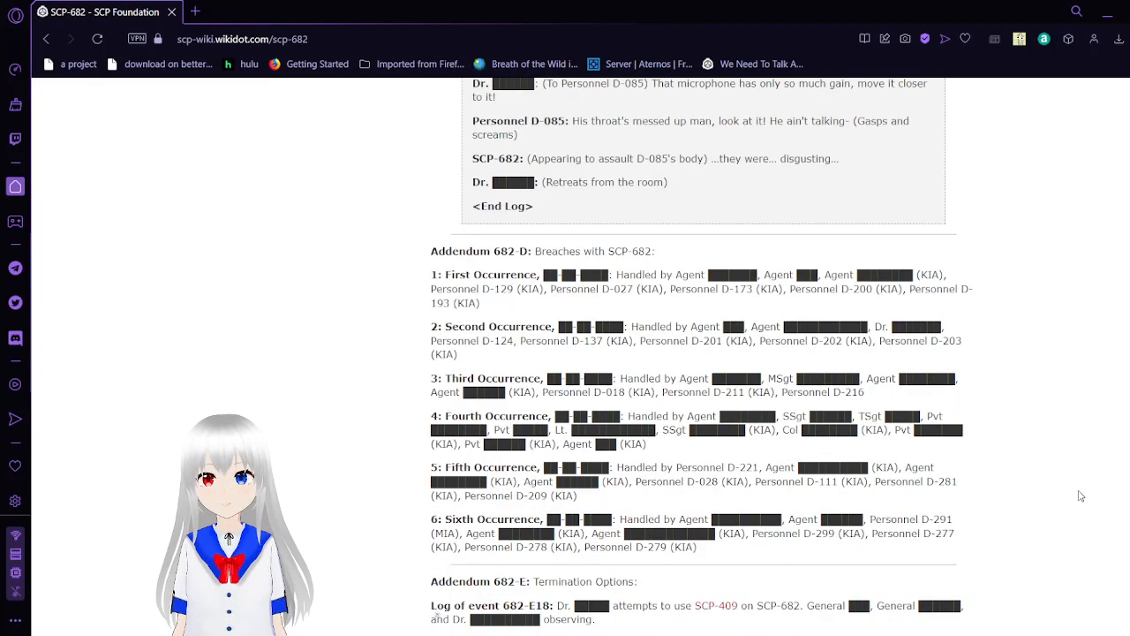
scroll(down, 3)
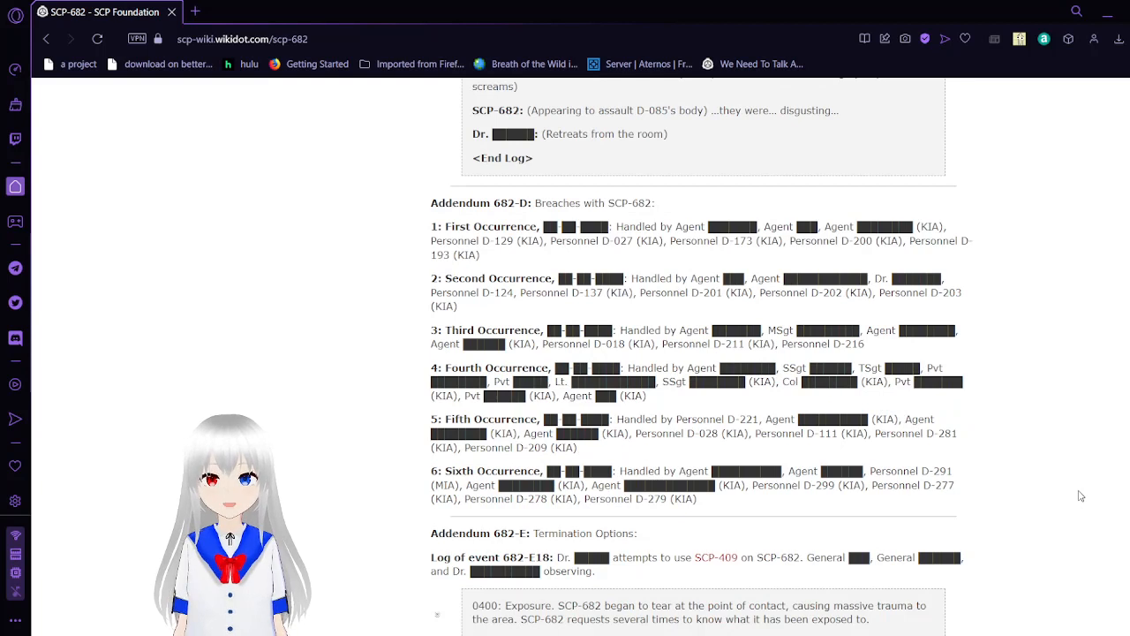
scroll(down, 3)
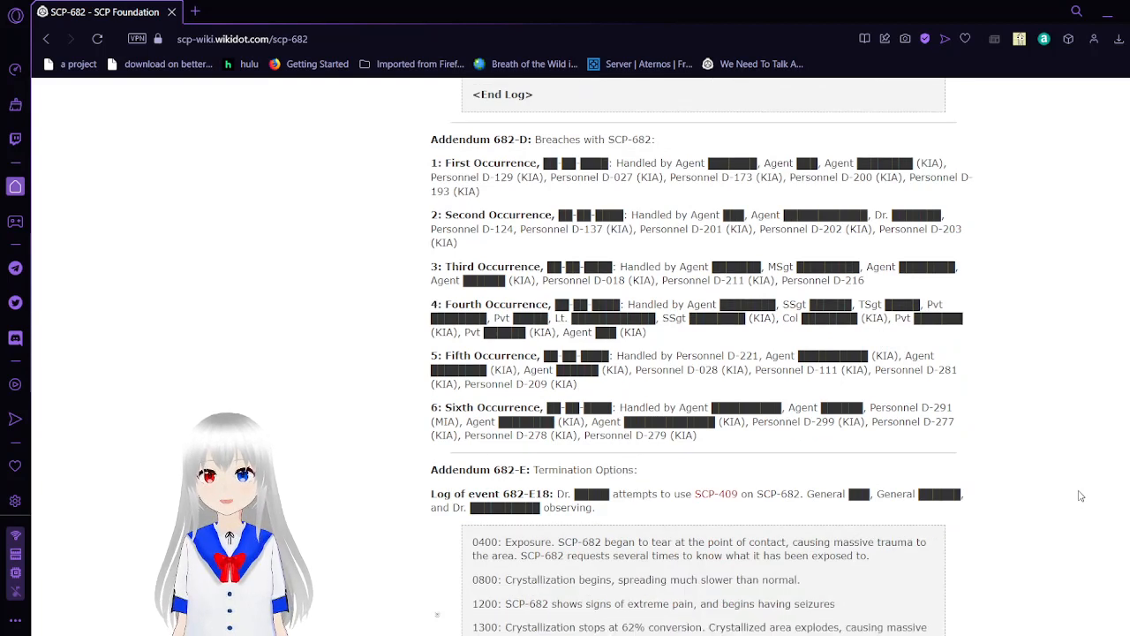
scroll(down, 3)
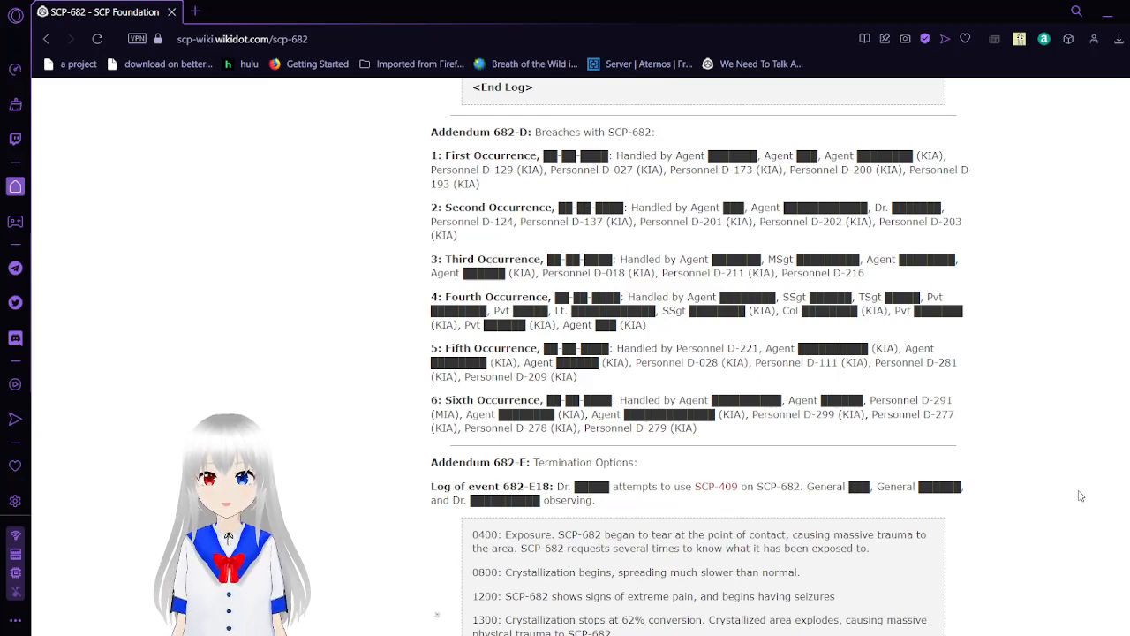
scroll(down, 3)
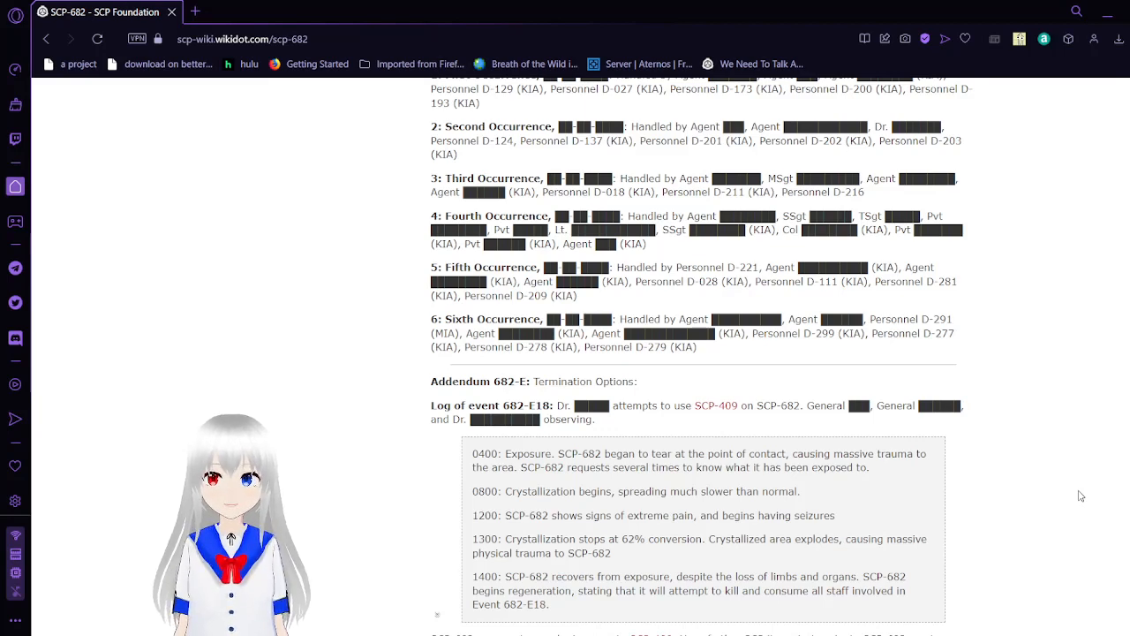
Scroll to Addendum 682-E's closing paragraphs on SCP-409 immunity, SCP-689 and SCP-182
scroll(down, 3)
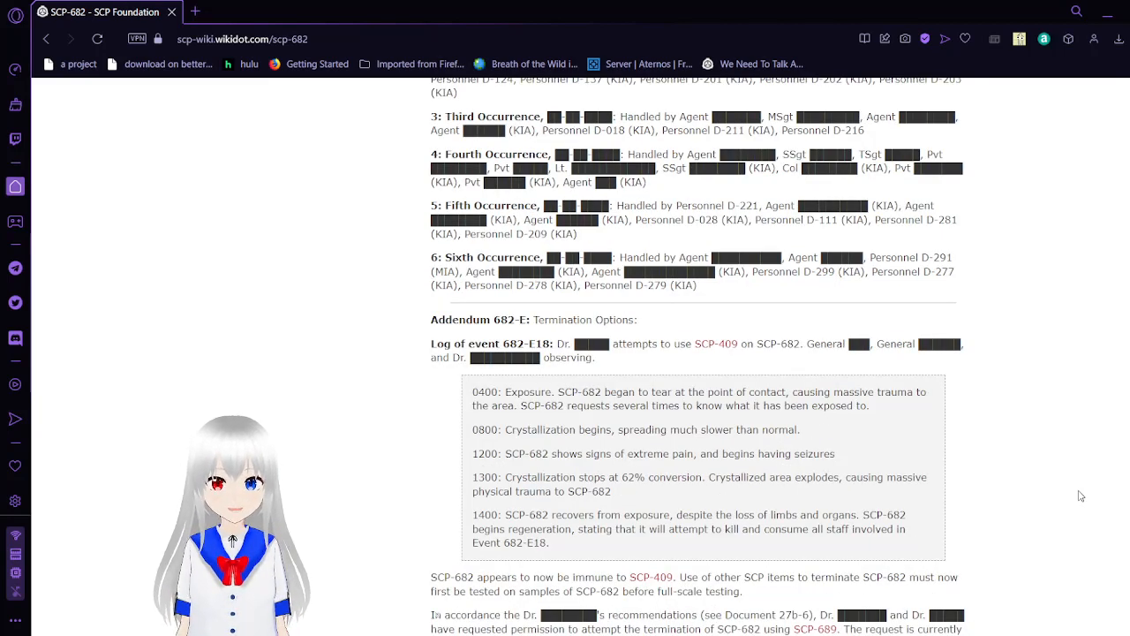
scroll(down, 3)
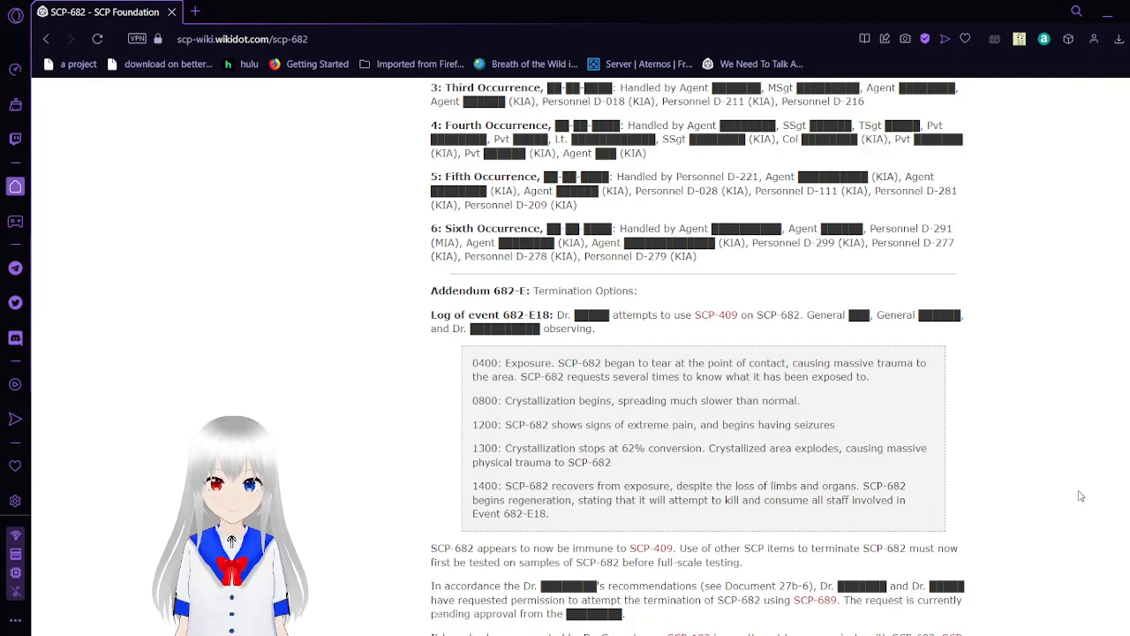
scroll(down, 3)
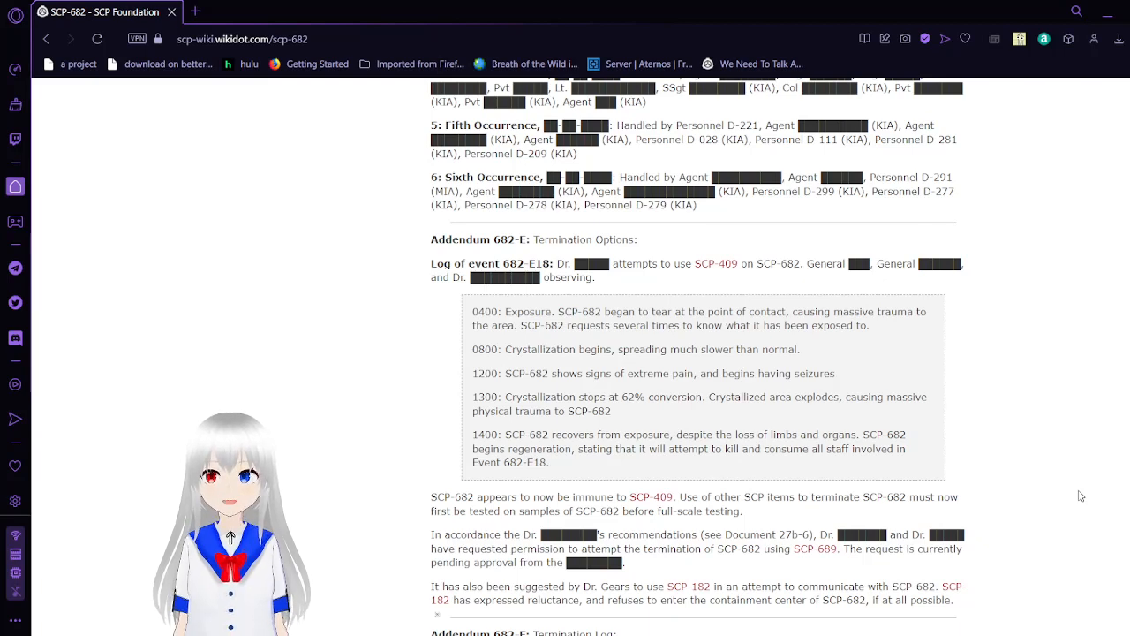
scroll(down, 3)
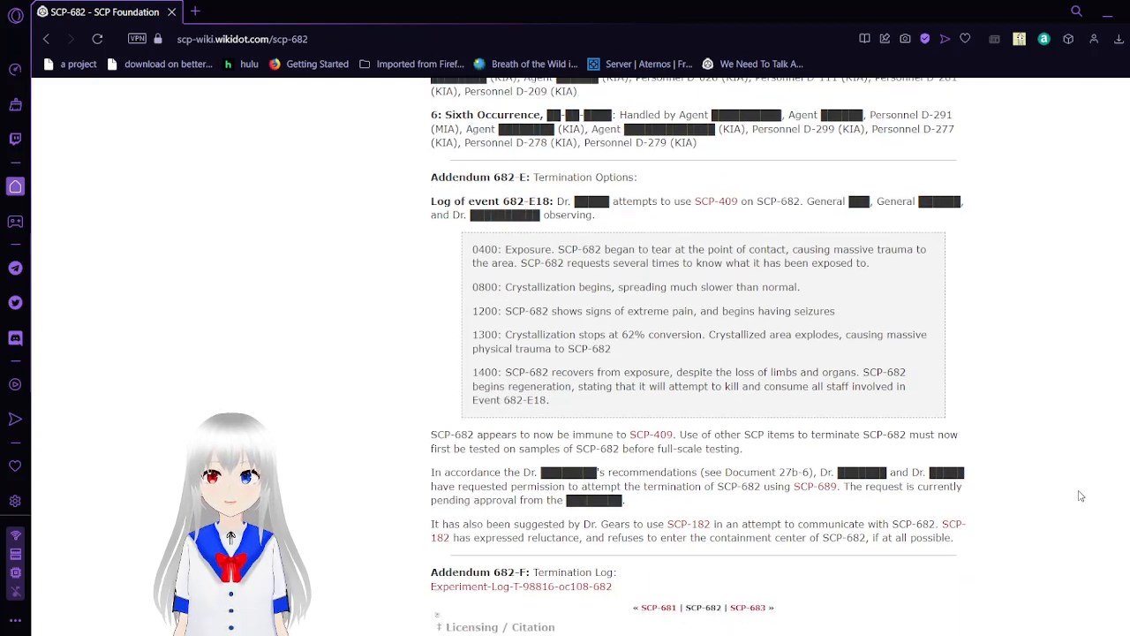
Scroll to the page end showing Addendum 682-F's Experiment Log T-98816-OC108/682 link and footer
scroll(down, 3)
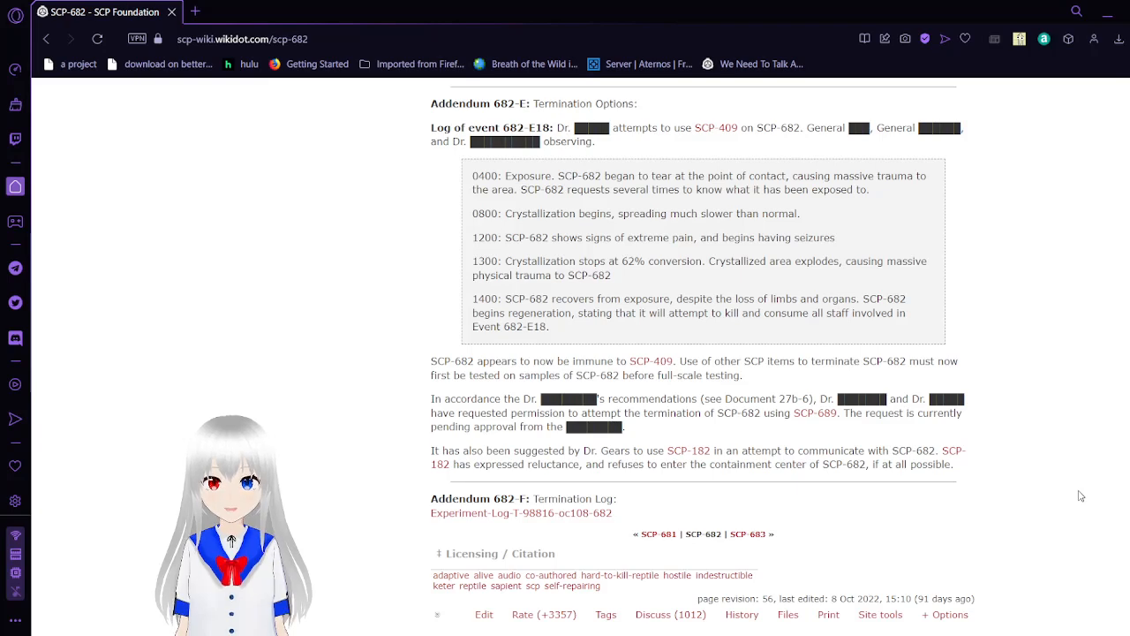
scroll(down, 3)
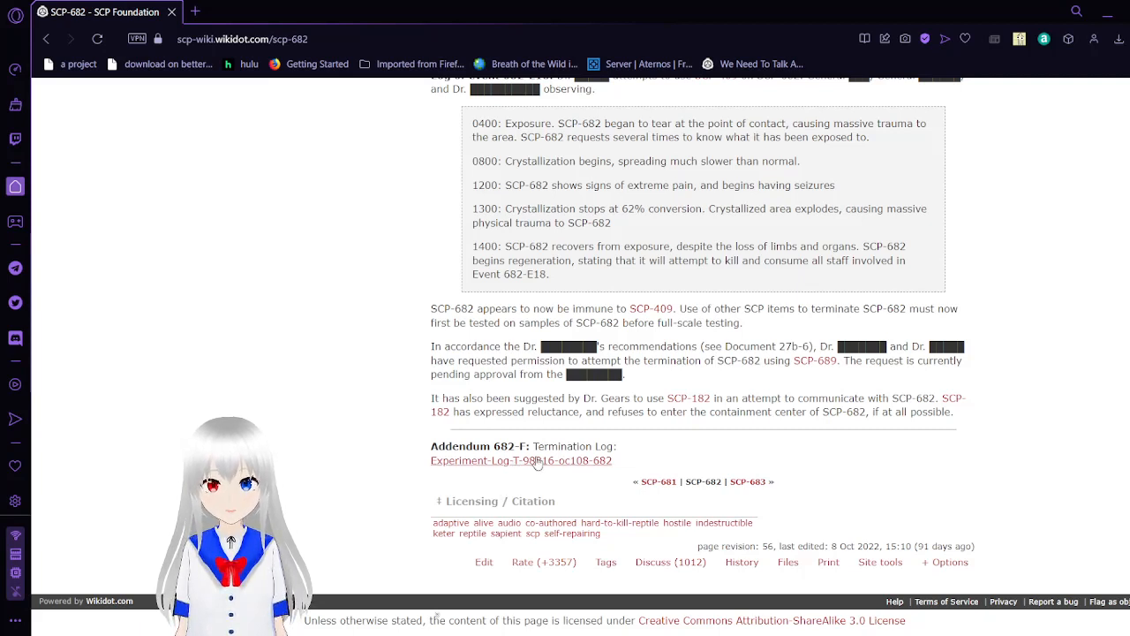
mouse_move(504, 466)
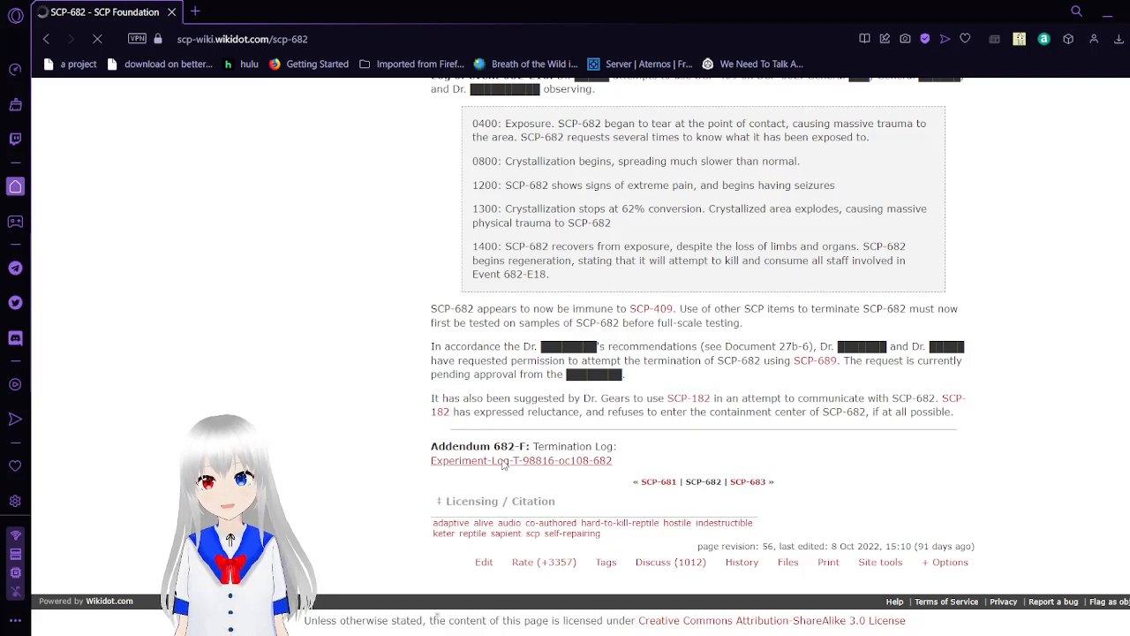
Open the Experiment Log T-98816-OC108/682 page and scroll to the SCP-017 and SCP-063 test records
click(521, 459)
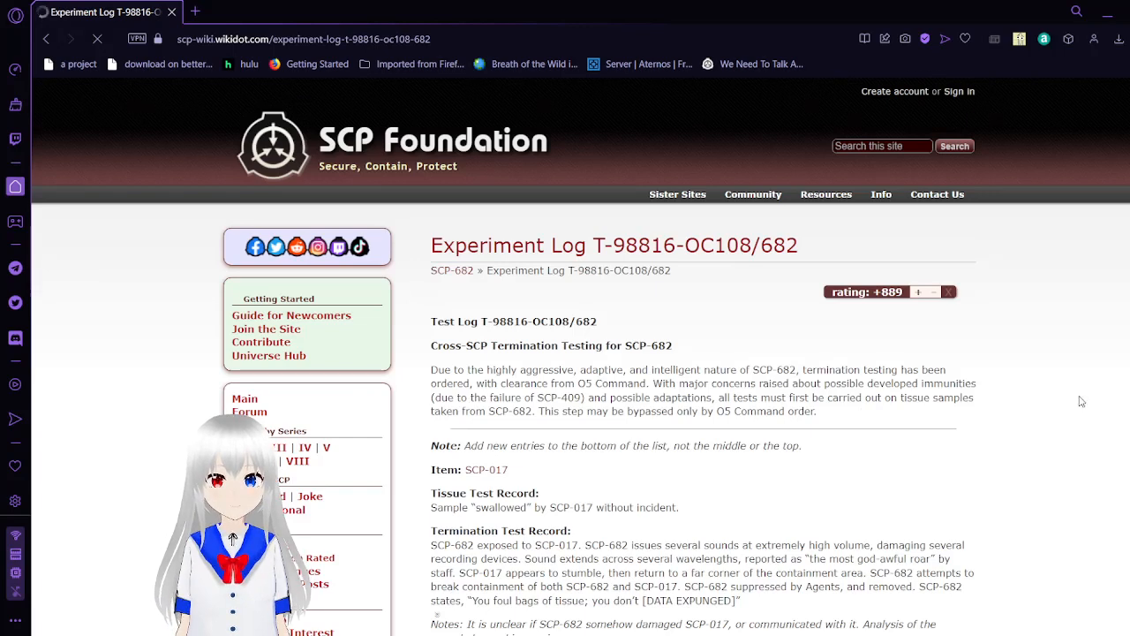
scroll(down, 3)
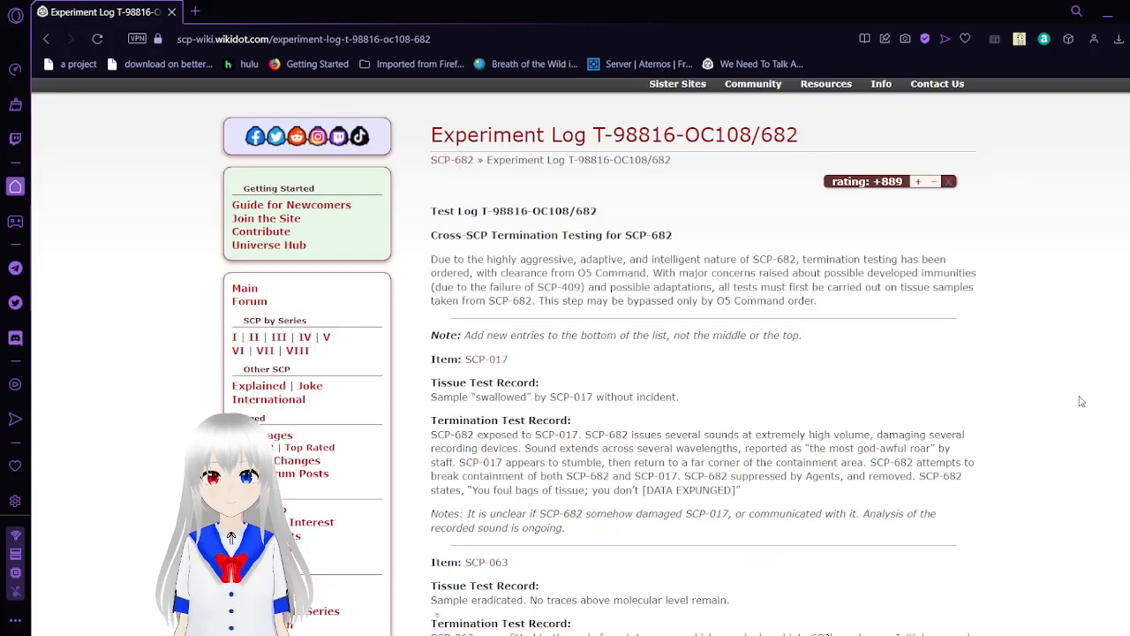
scroll(down, 3)
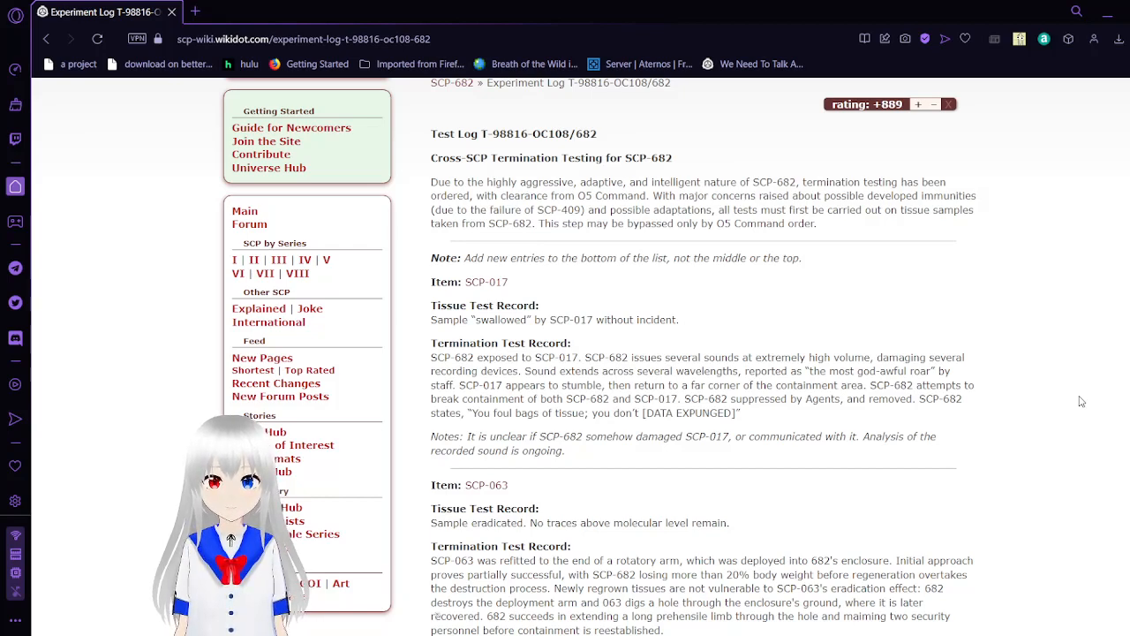
Scroll past the SCP-063 record to Dr. Zara's hypothesis note and the SCP-162 heading
scroll(down, 3)
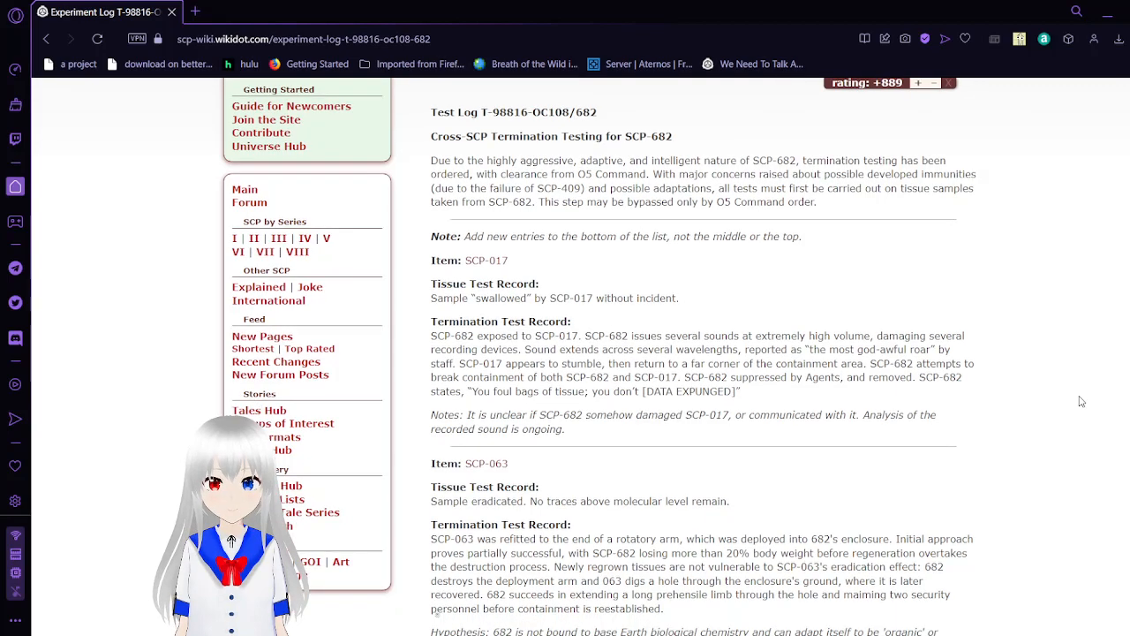
scroll(down, 3)
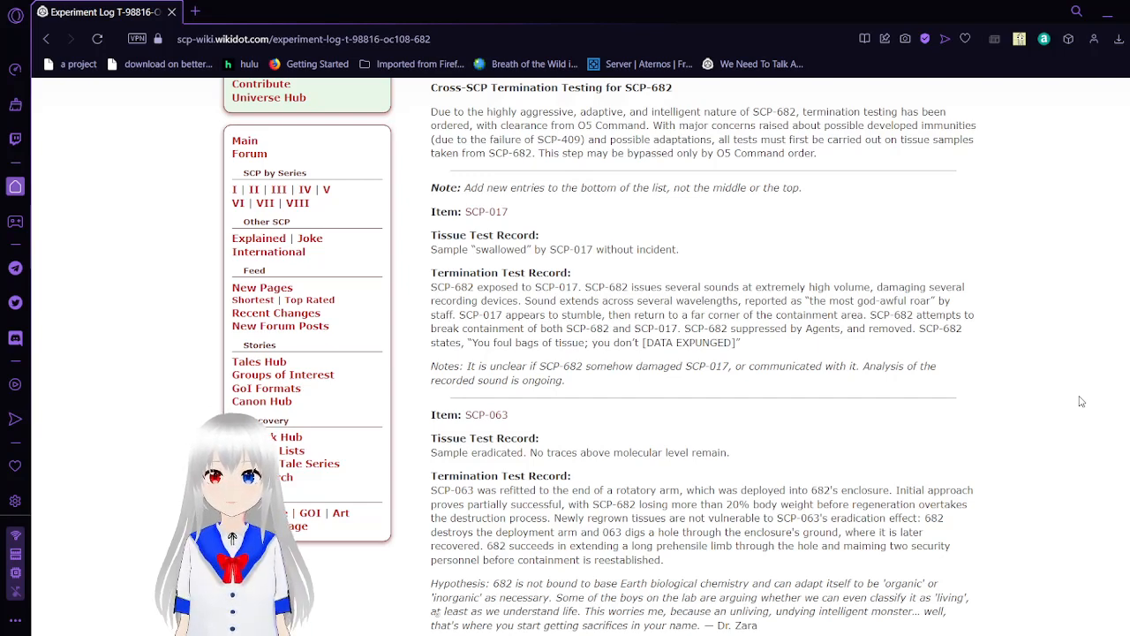
scroll(down, 3)
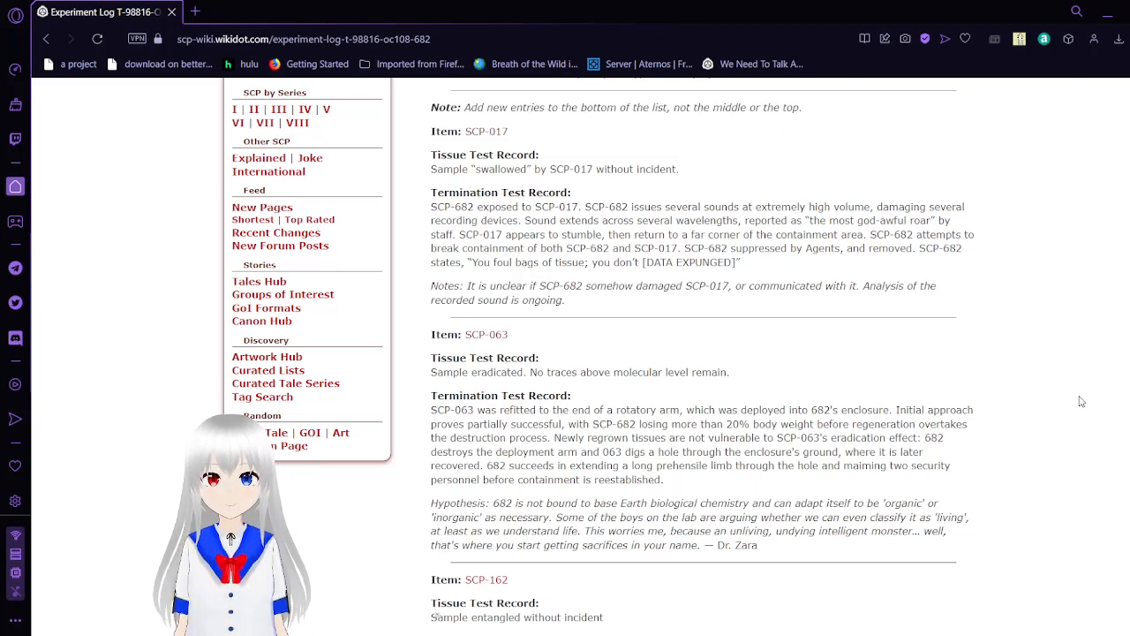
Scroll through the full SCP-162 record and the General's disciplinary-hearing note to the SCP-061 heading
scroll(down, 3)
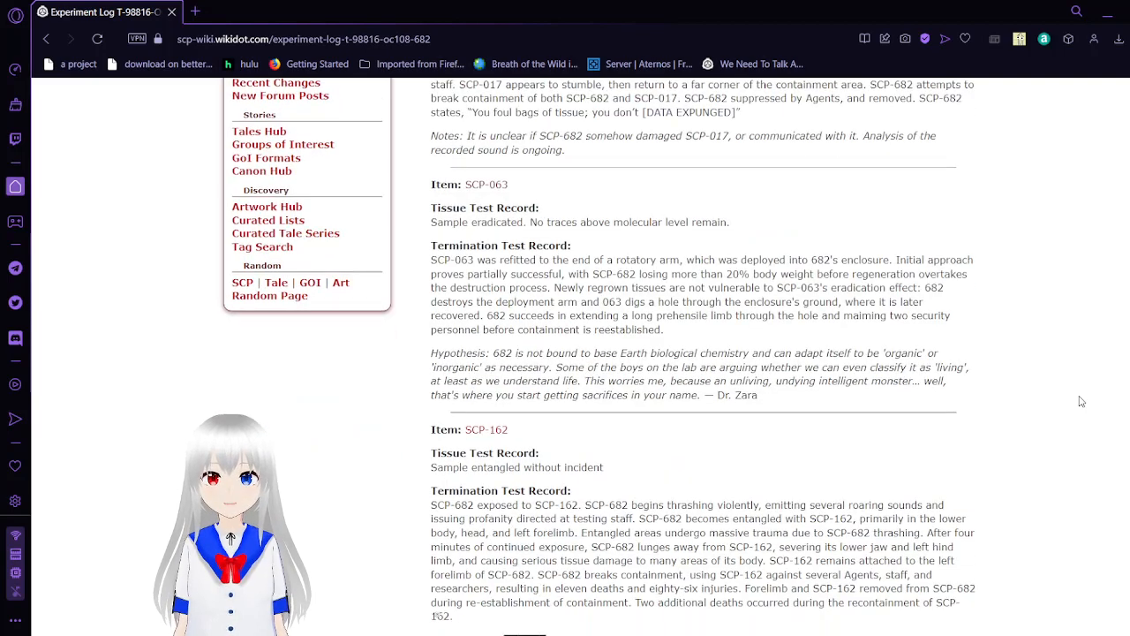
scroll(down, 3)
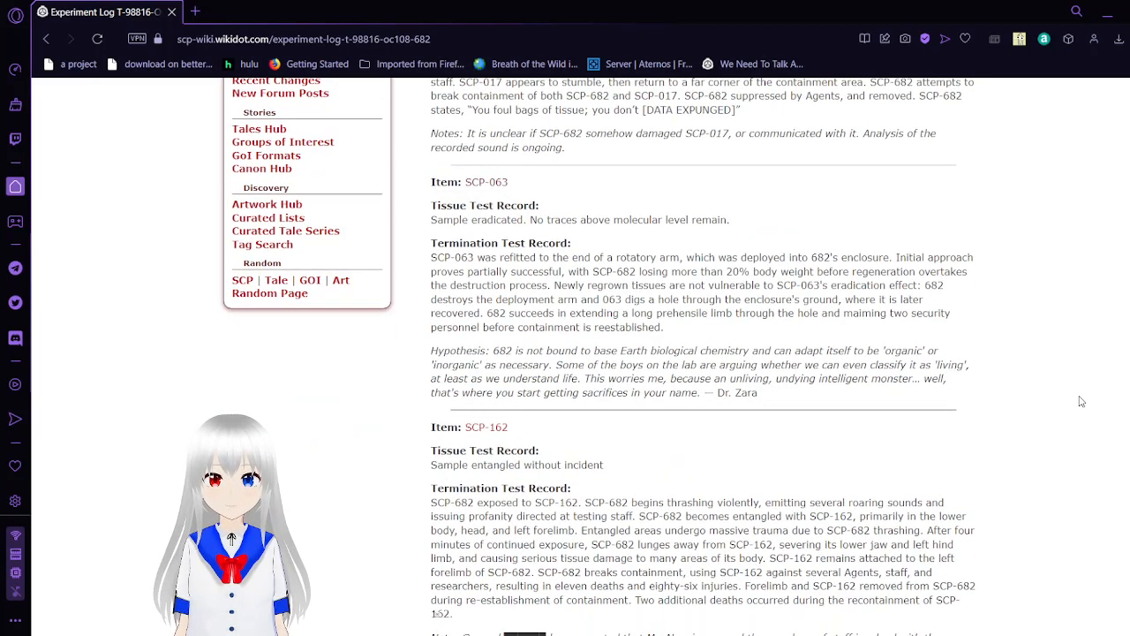
scroll(down, 3)
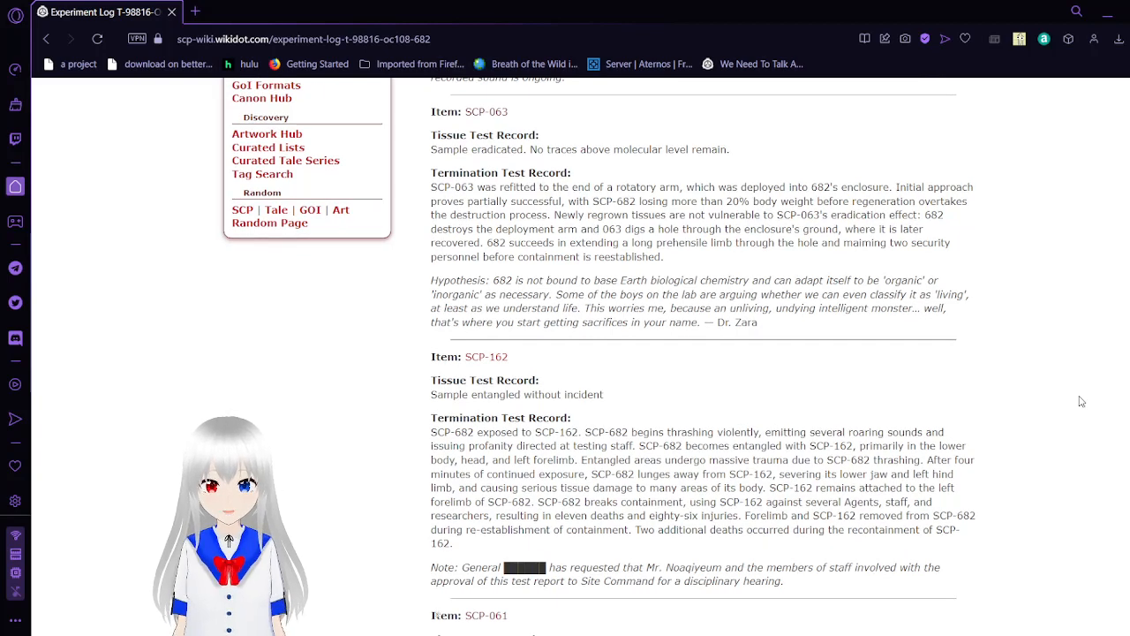
scroll(down, 3)
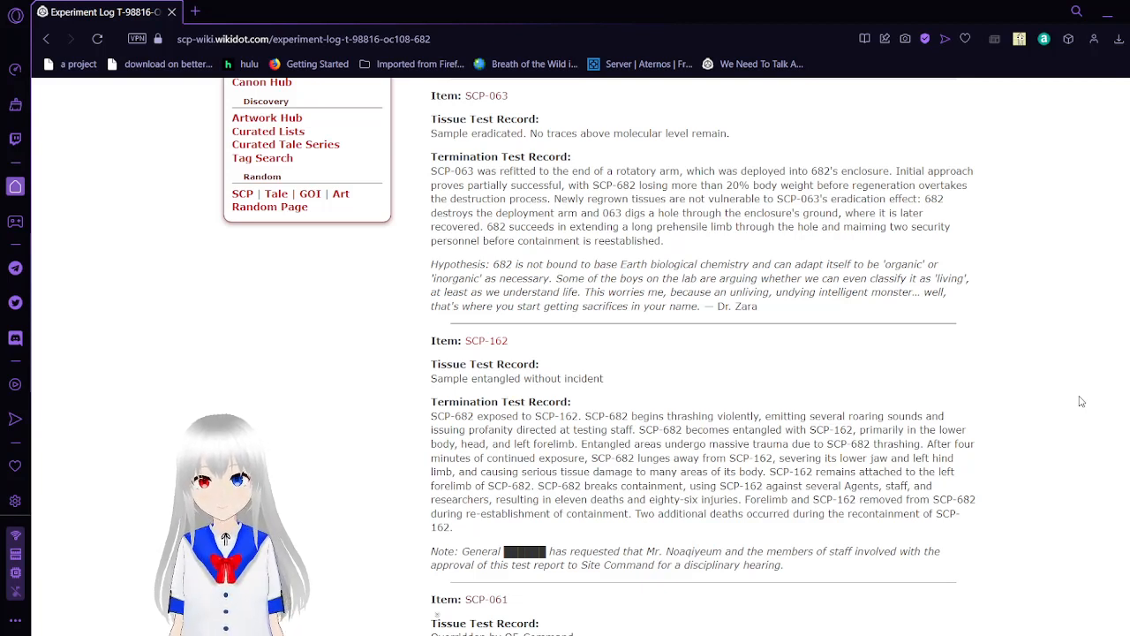
Scroll through SCP-061's full test record and ongoing-study note down to the SCP-053 entry
scroll(down, 3)
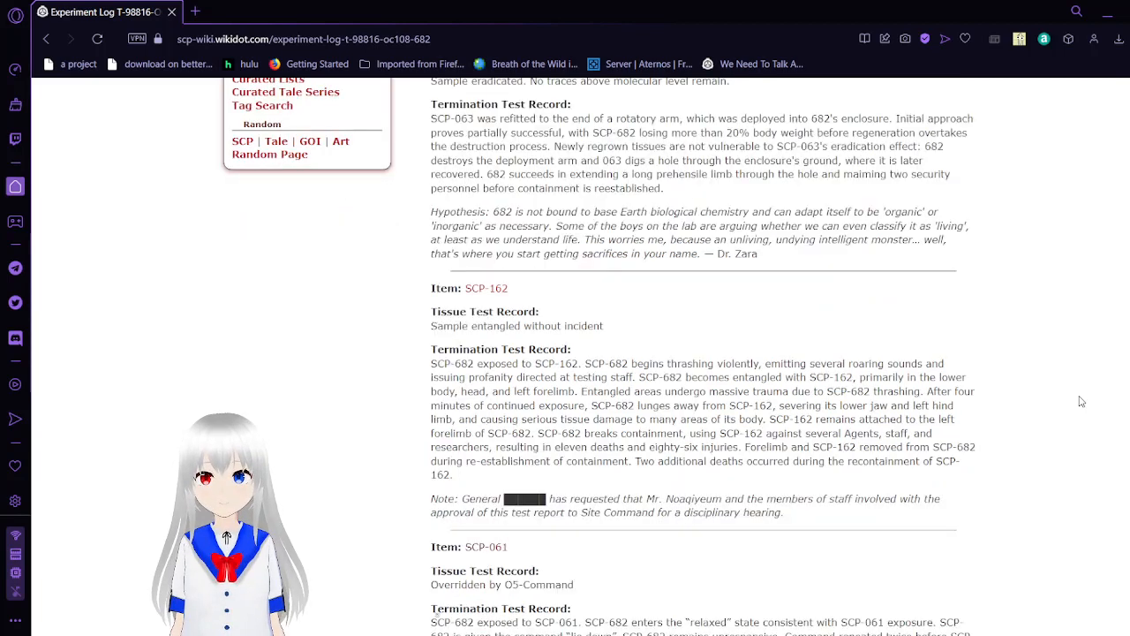
scroll(down, 3)
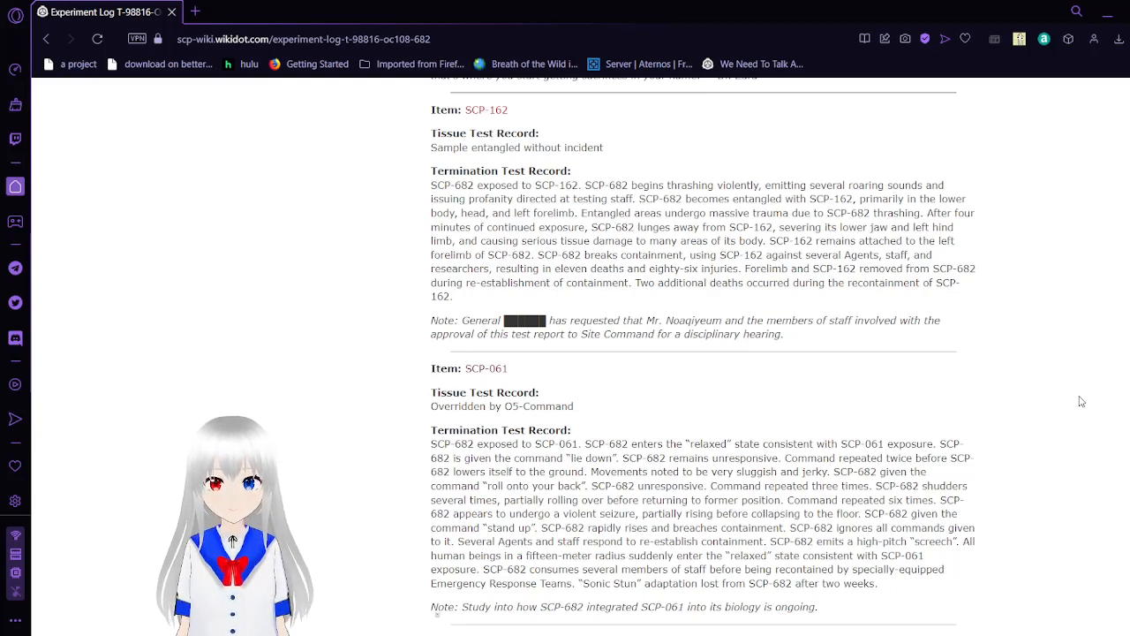
scroll(down, 3)
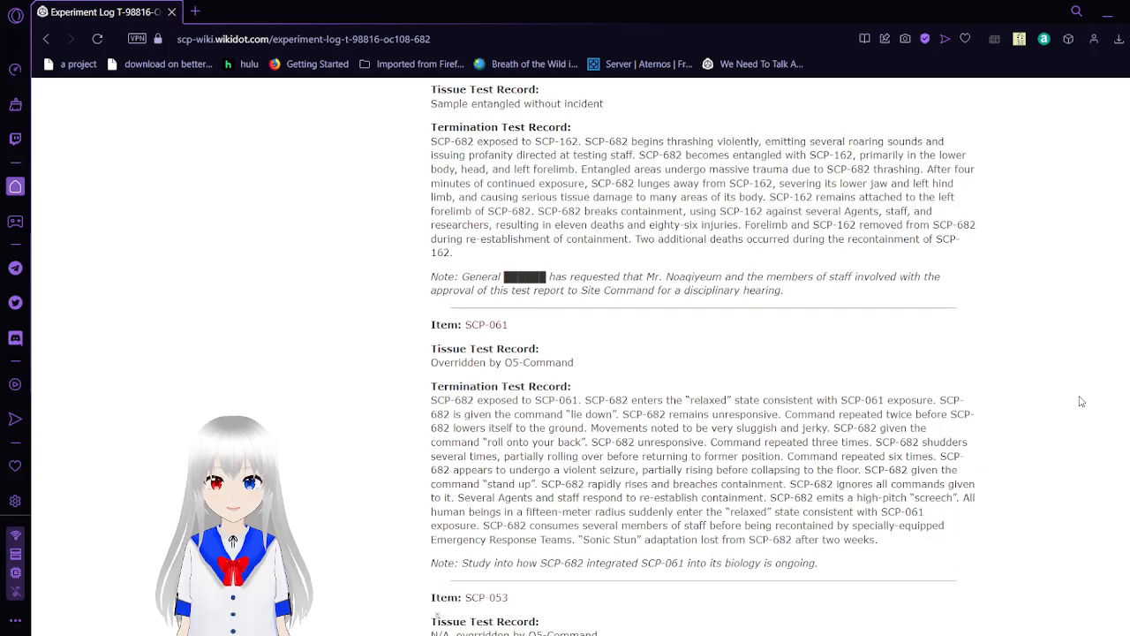
scroll(down, 3)
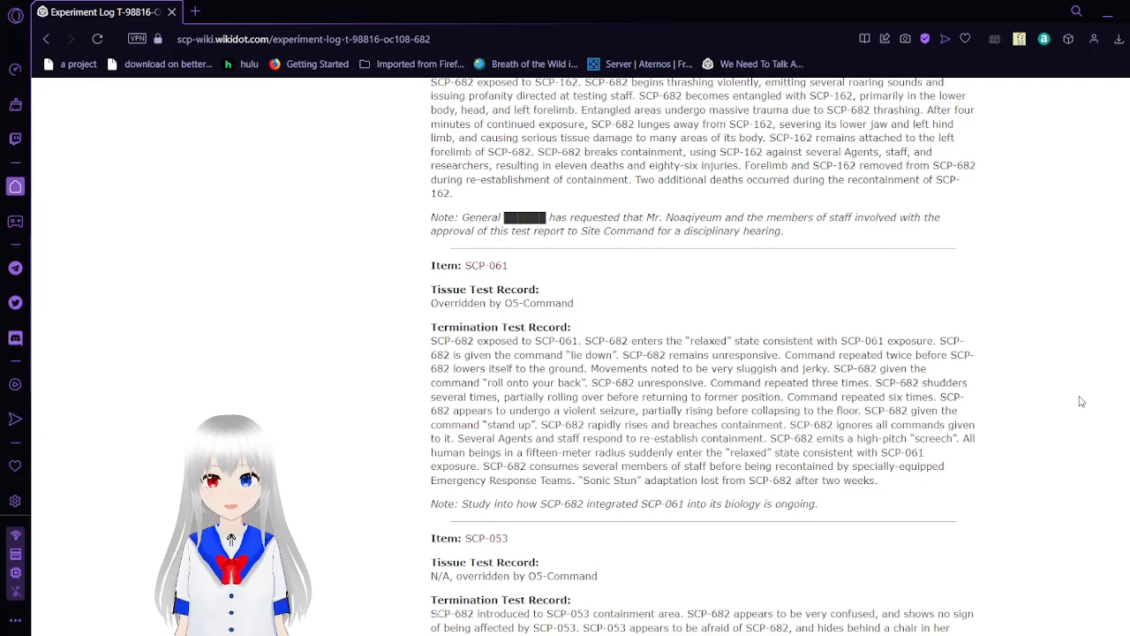
scroll(down, 3)
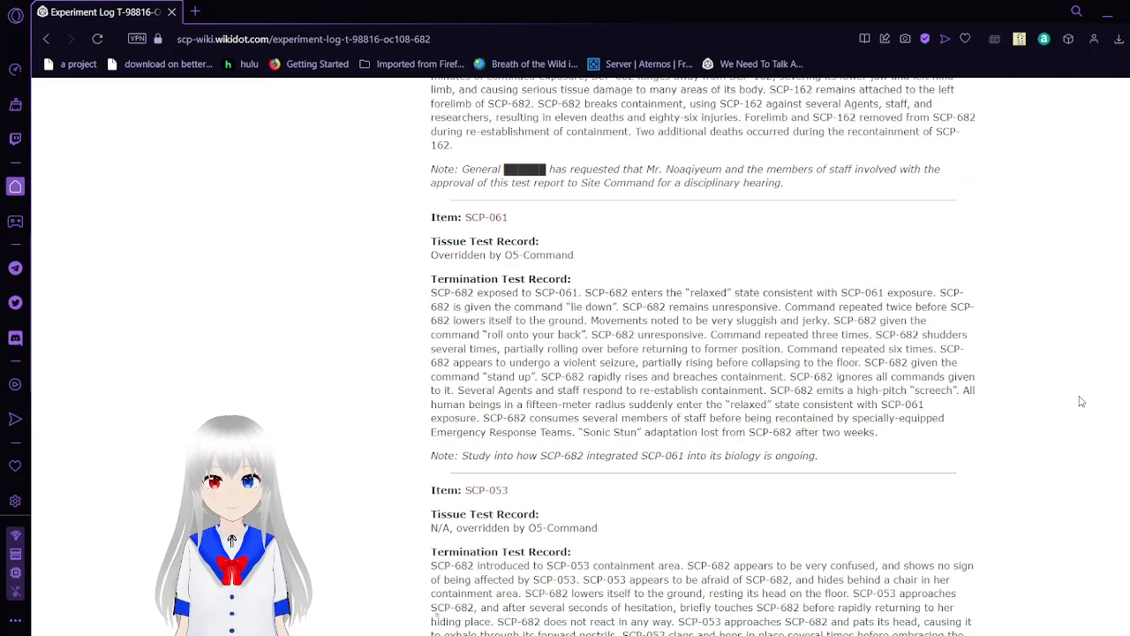
scroll(down, 3)
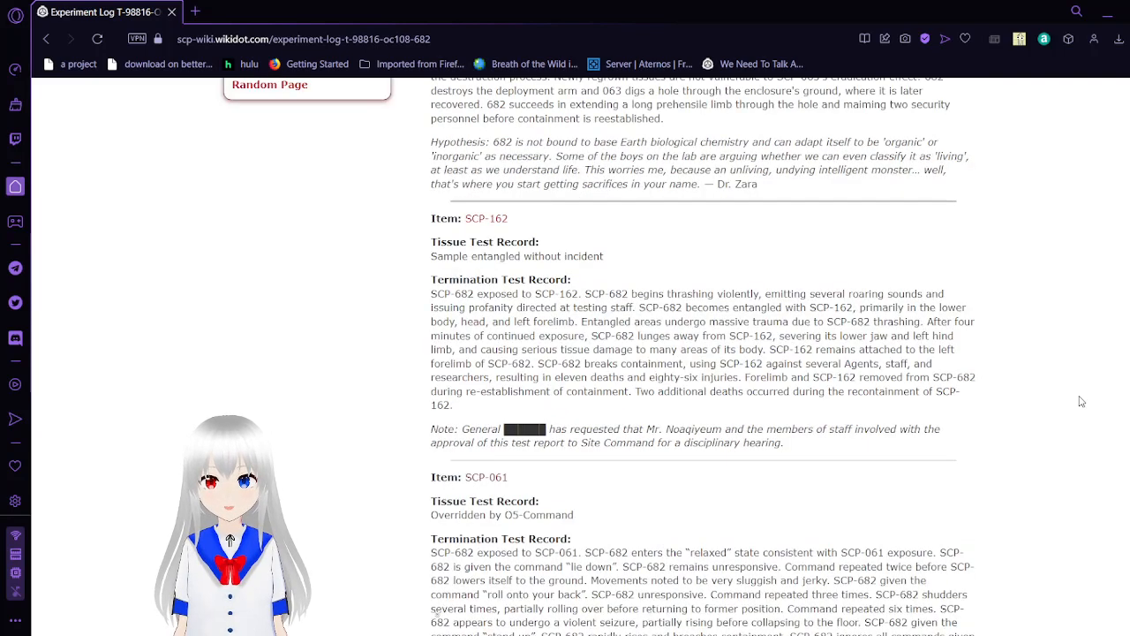
Scroll the log back to the SCP-162 termination test and the hypothesis note above it
scroll(down, 3)
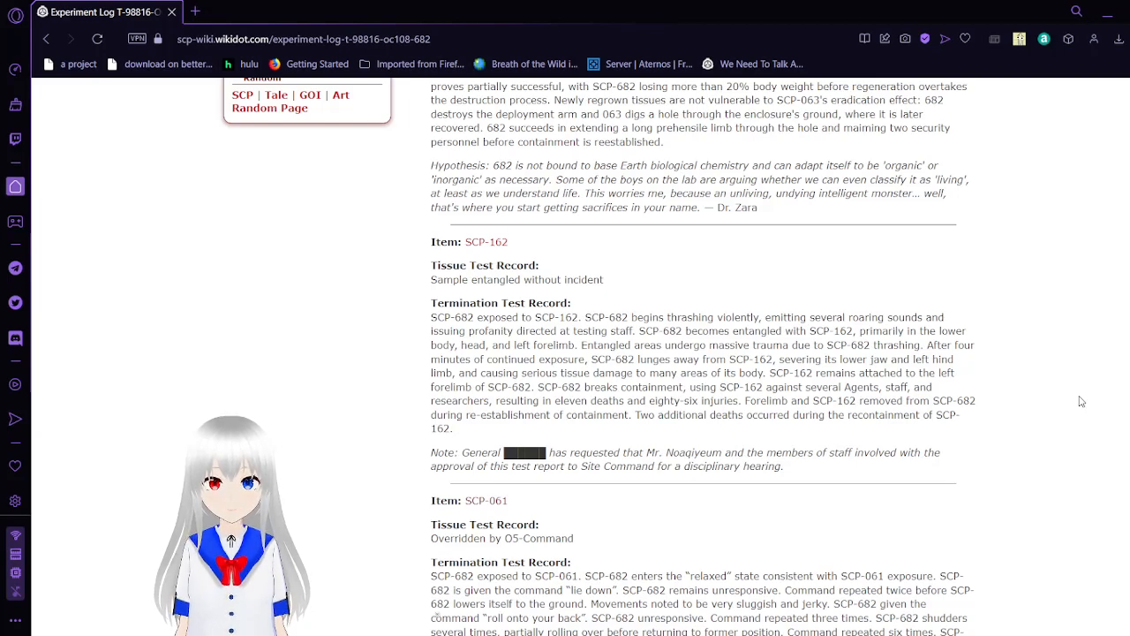
scroll(down, 3)
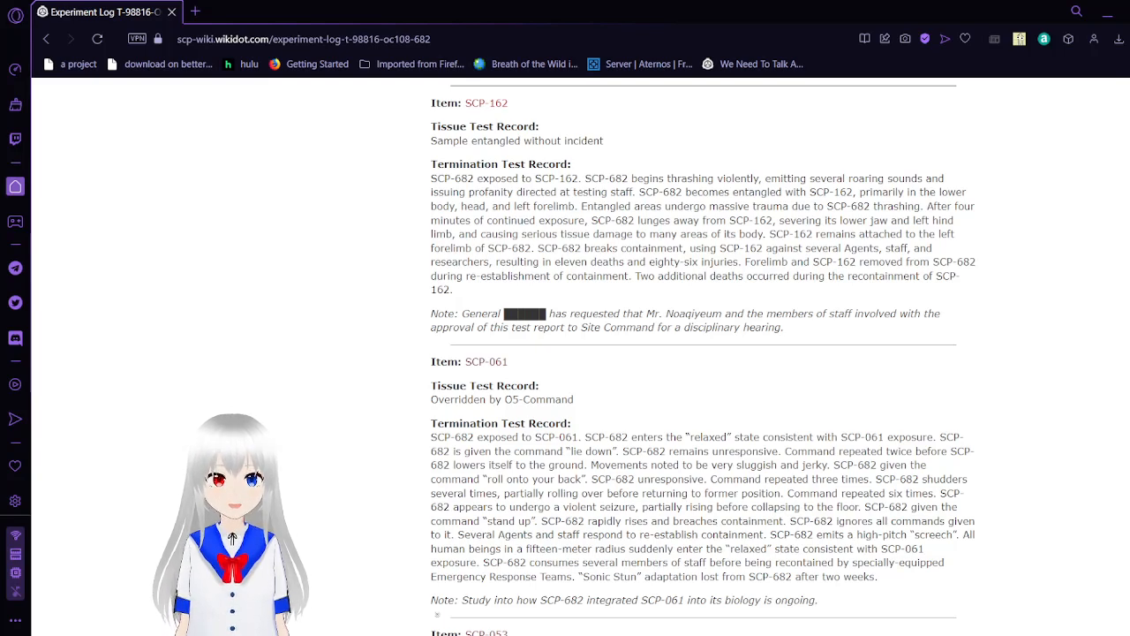
Scroll down past SCP-162 to the SCP-061 entry and the opening of the SCP-053 test
scroll(down, 3)
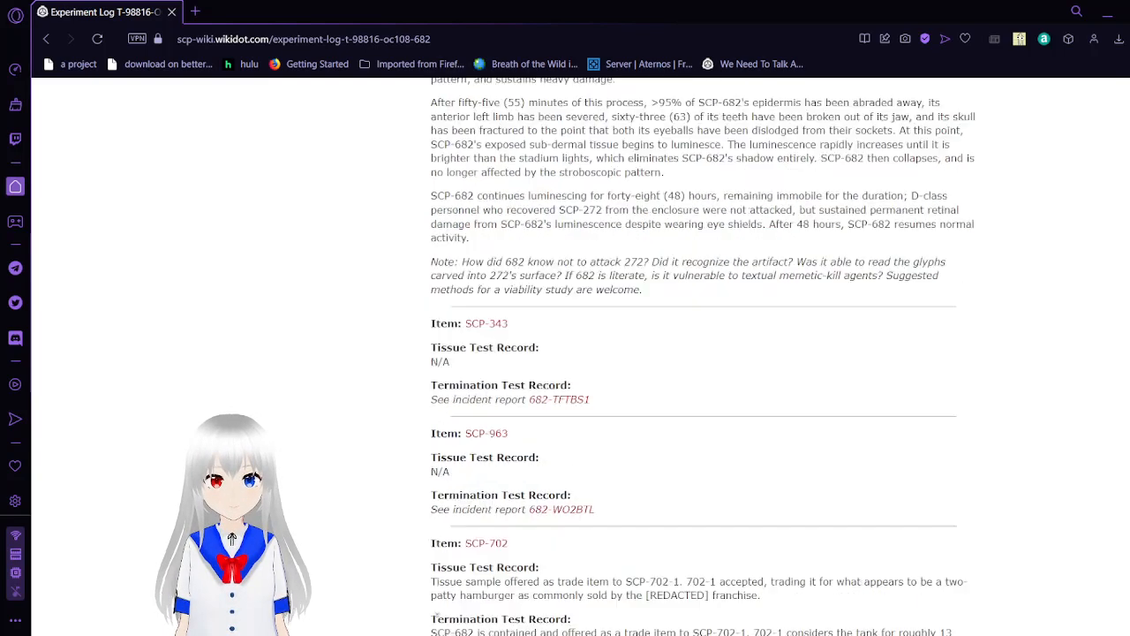
scroll(down, 3)
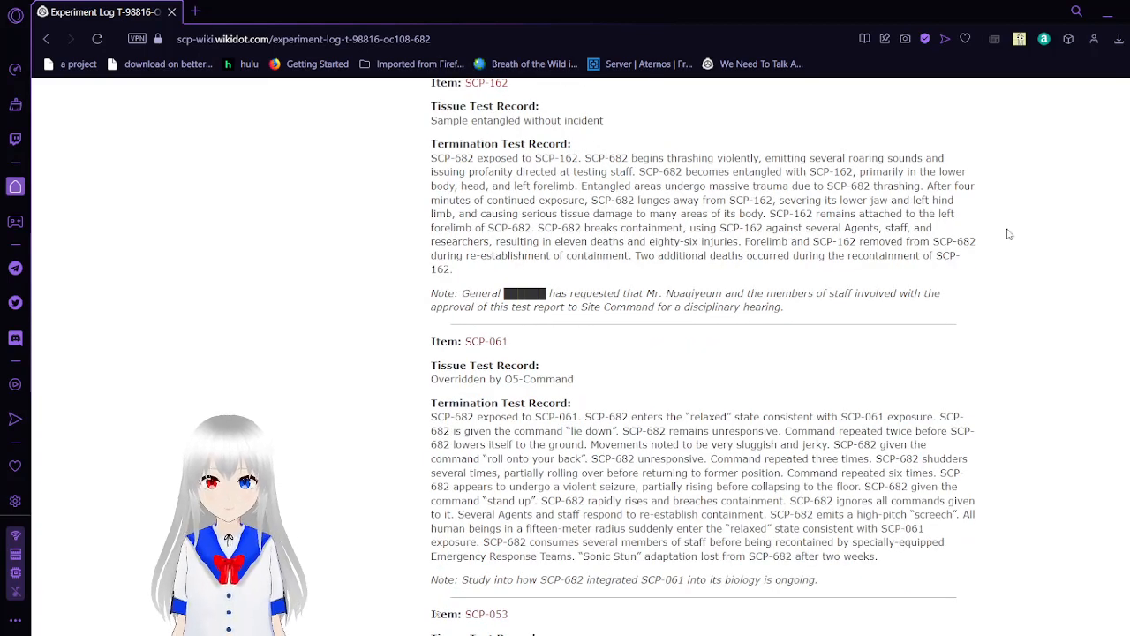
scroll(down, 3)
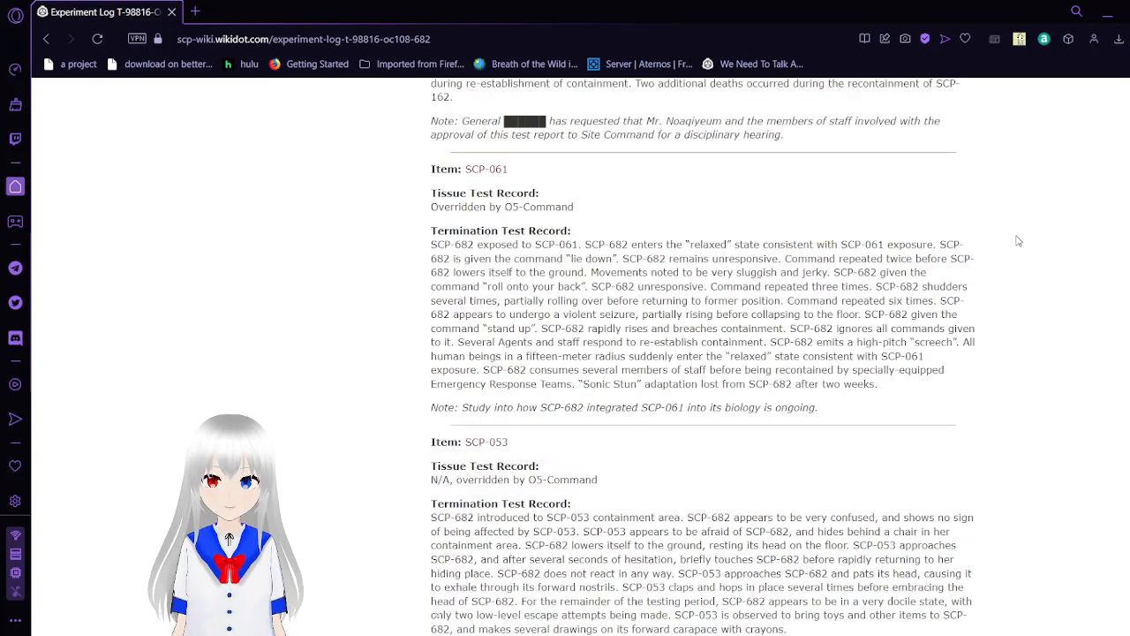
scroll(down, 3)
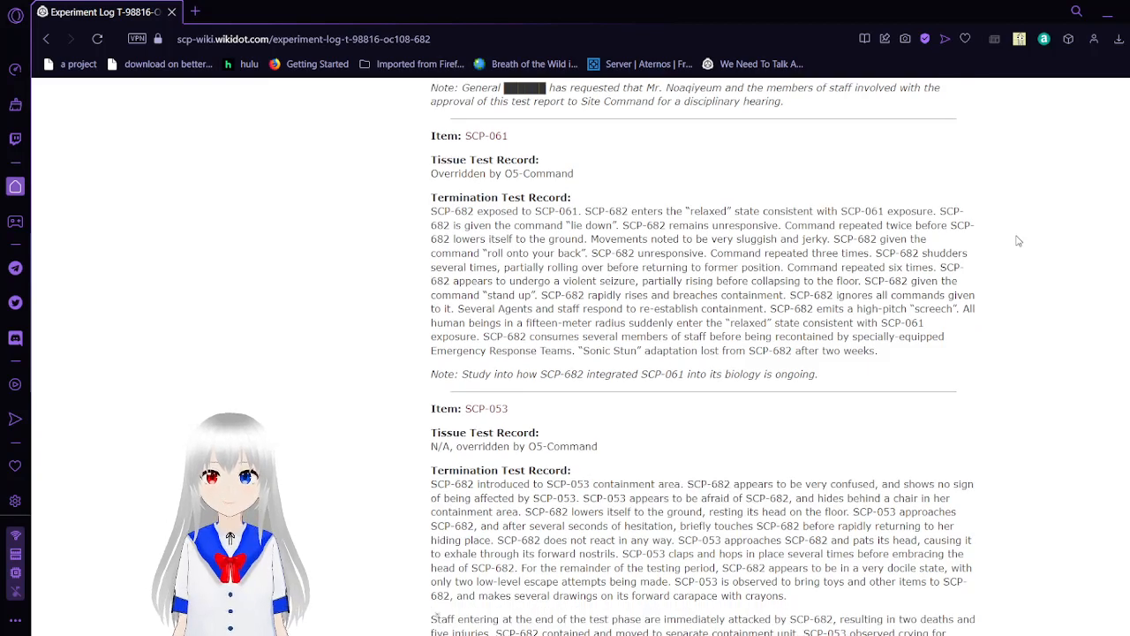